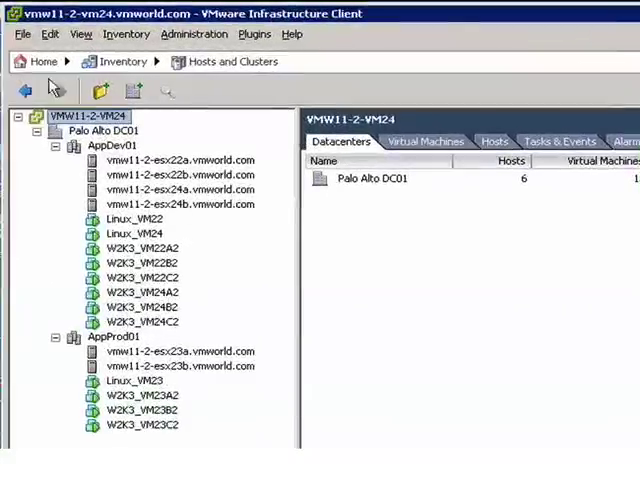
Step: Go Home to the Networking inventory and select the Palo Alto DC01 datacenter summary
click(43, 61)
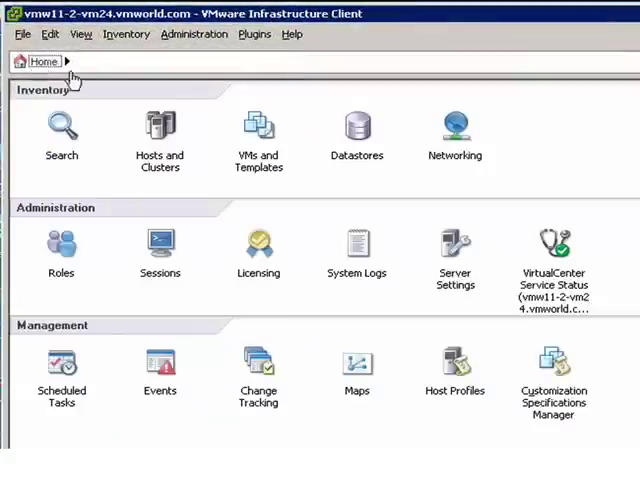
click(454, 128)
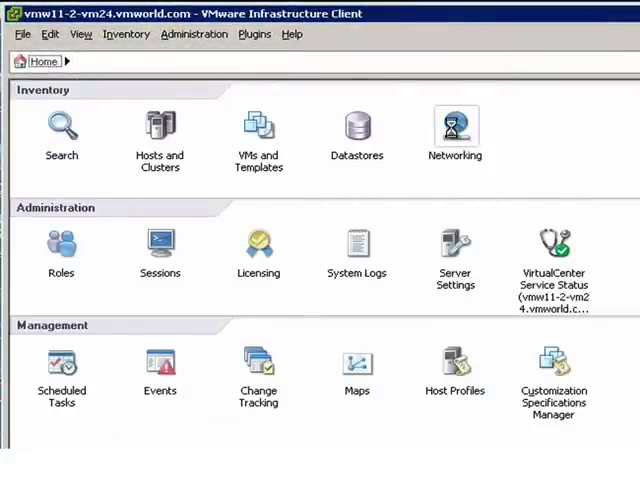
click(454, 128)
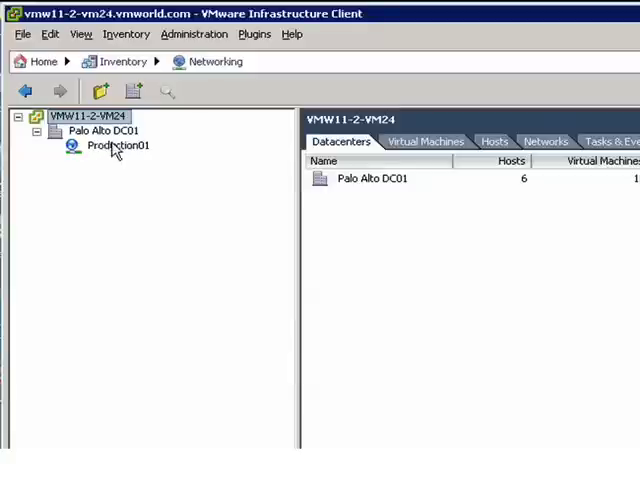
click(109, 131)
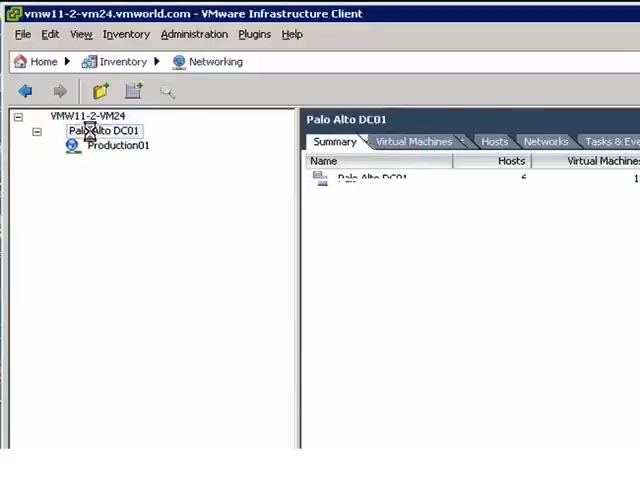
click(103, 131)
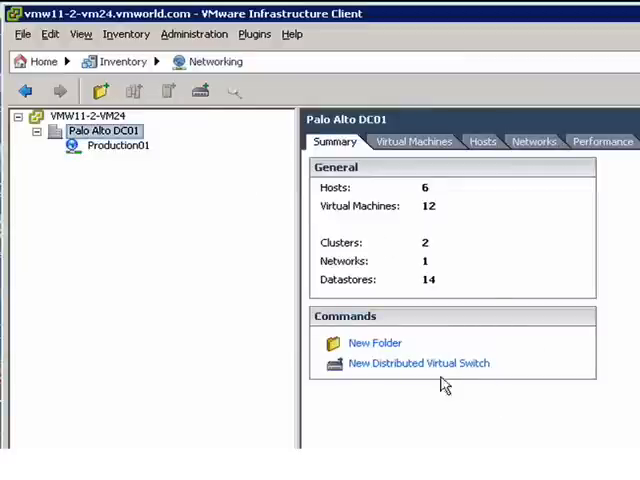
mouse_move(370, 370)
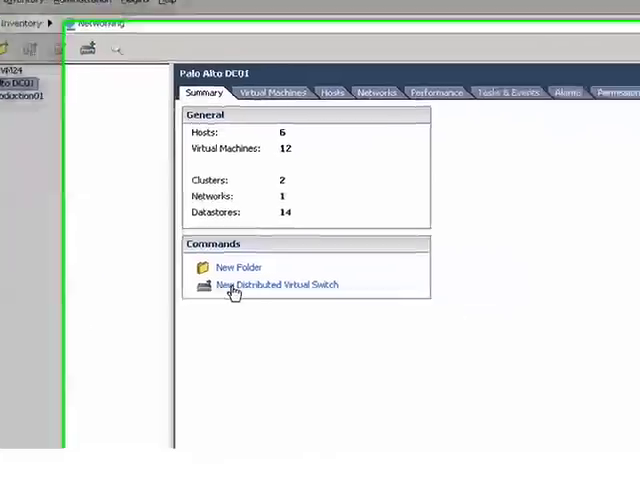
Step: Start the New Distributed Virtual Switch wizard for Sw01 with four uplink ports
click(278, 284)
text(Sw01)
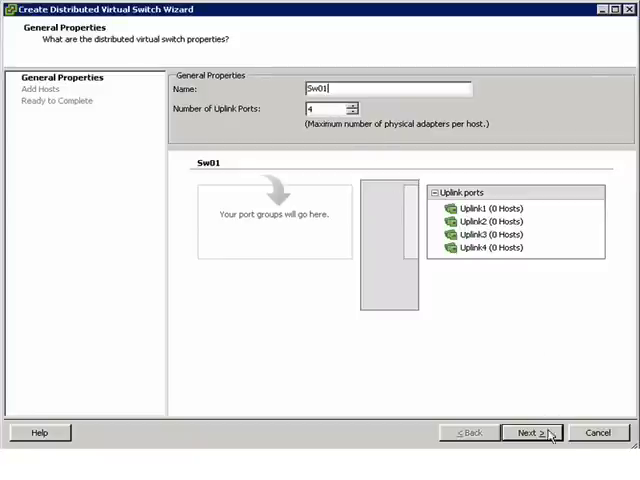
Step: Add the six hosts with their vmnic2 and vmnic3 adapters to Sw01
click(531, 432)
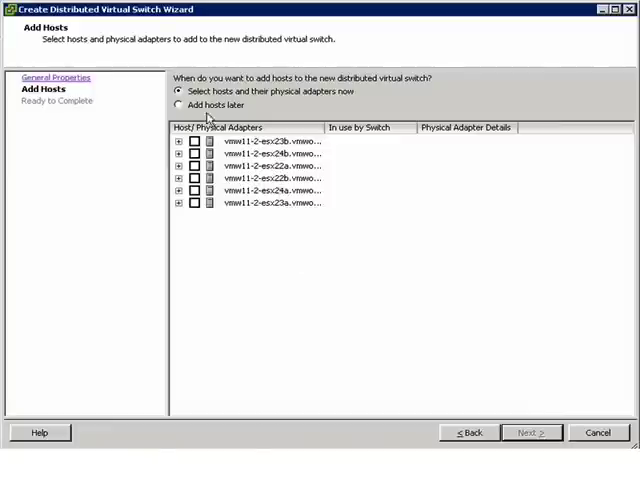
click(188, 140)
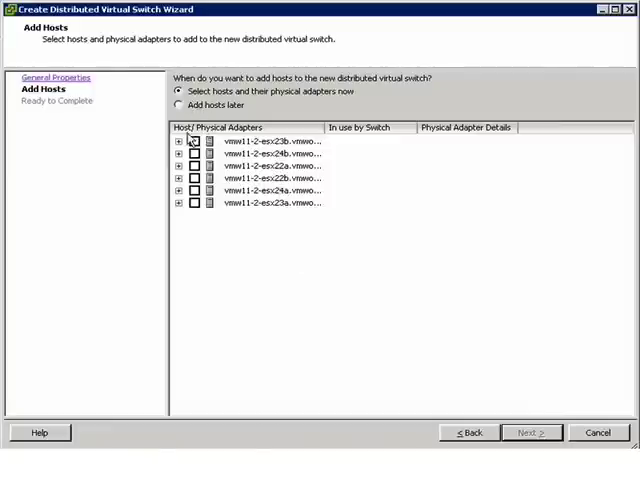
click(180, 139)
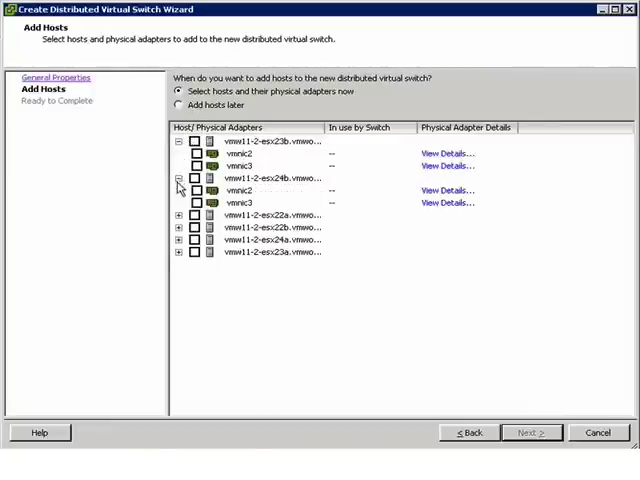
click(180, 214)
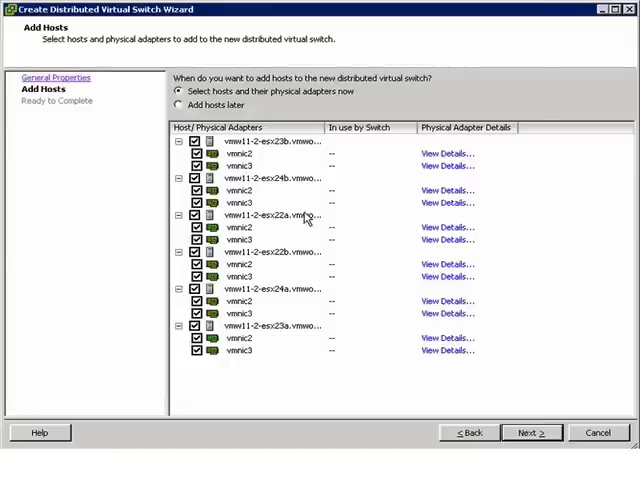
mouse_move(215, 105)
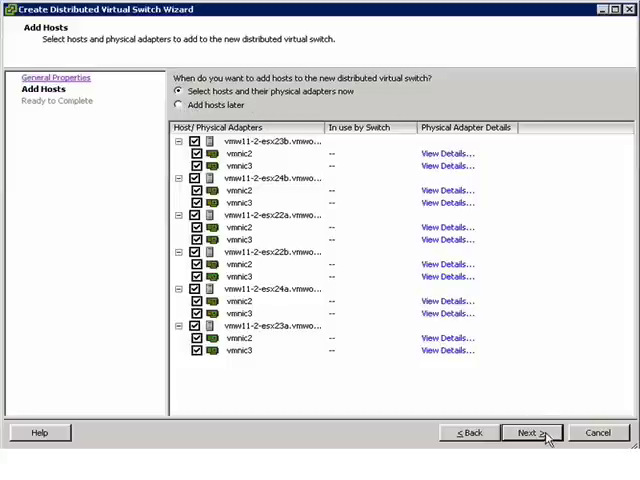
click(530, 432)
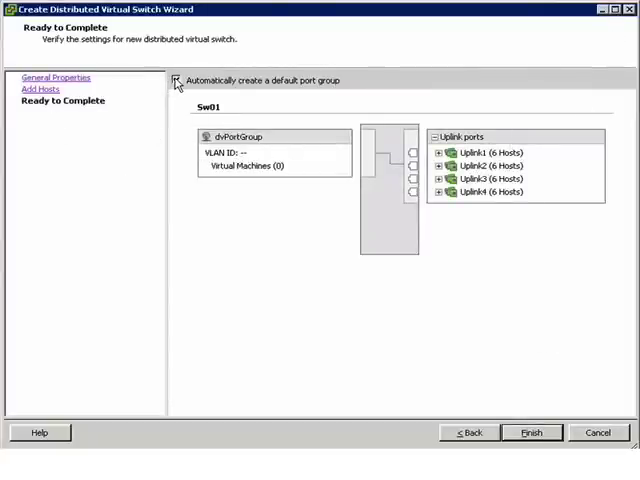
Step: Finish creating Sw01 without a default port group
click(176, 80)
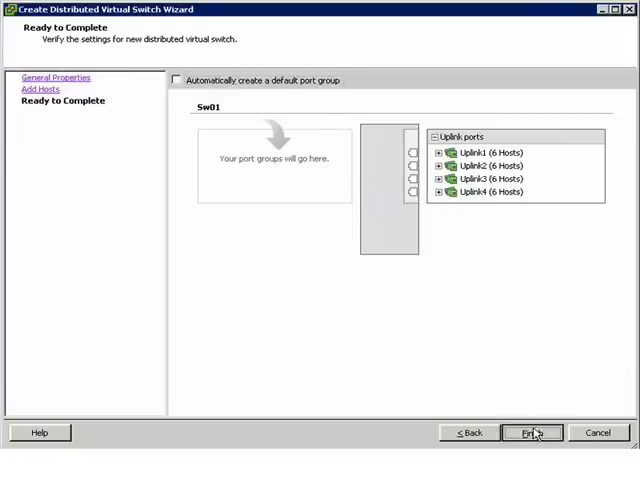
click(531, 432)
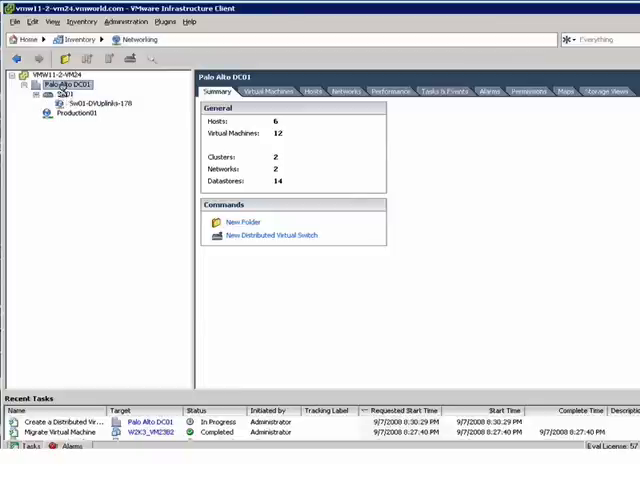
Step: Select Sw01 in the networking tree and start a new port group on it
click(62, 98)
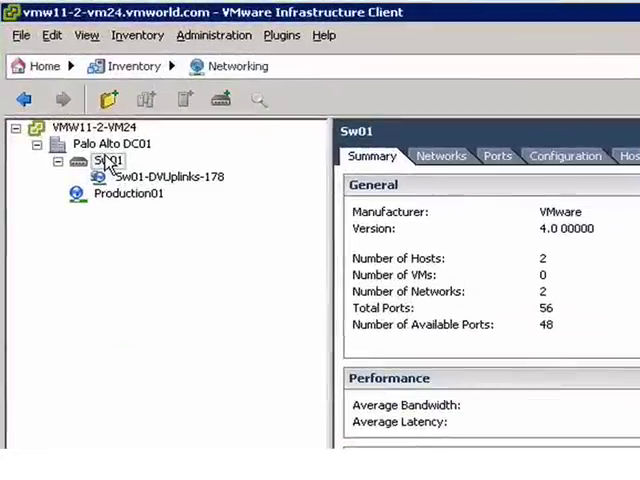
click(111, 161)
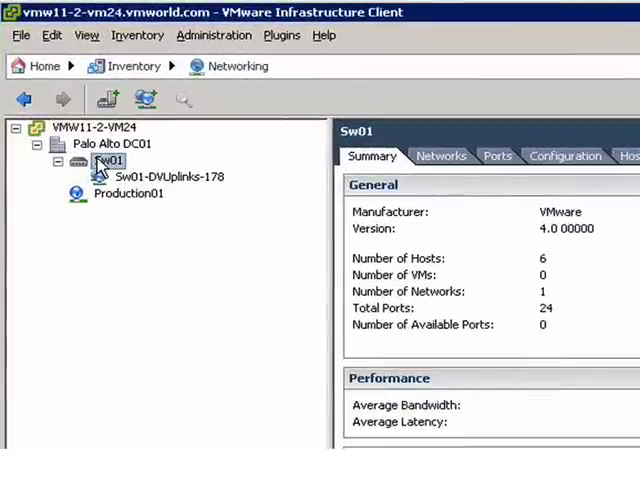
right_click(110, 161)
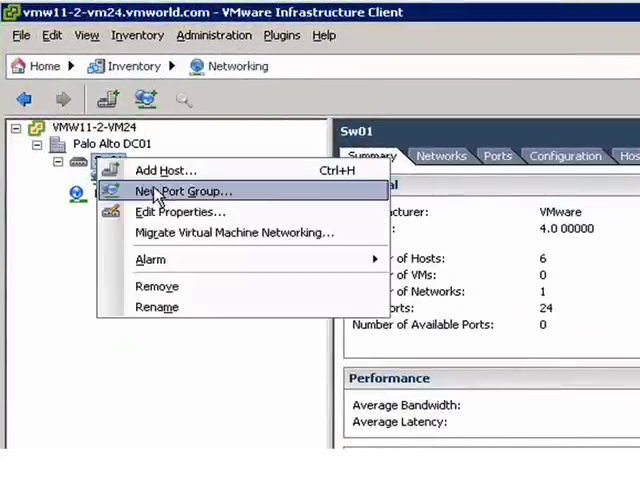
click(183, 190)
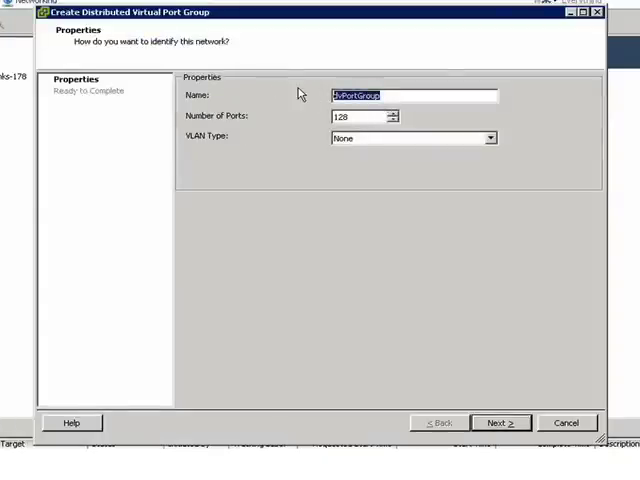
Step: Create port group VM_Management01 with 48 ports and VLAN type None
text(VM_)
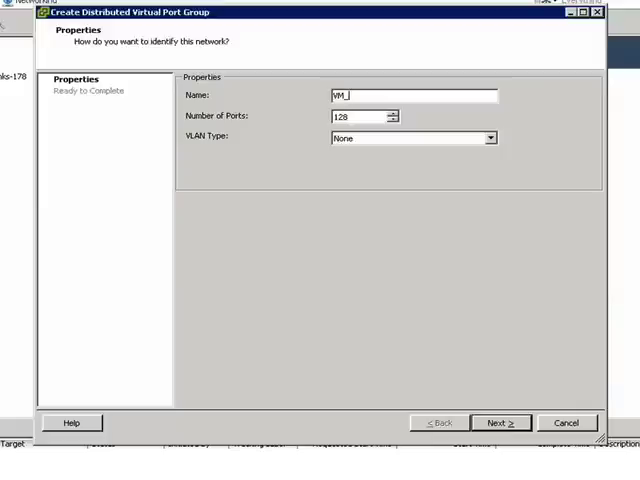
text(Managem)
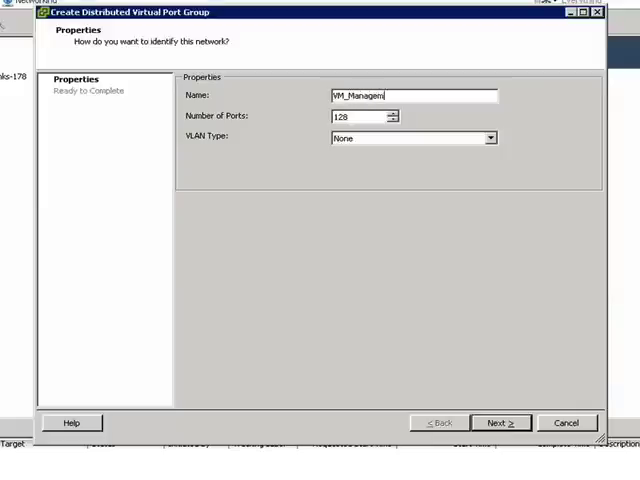
text(ent01)
click(365, 116)
text(48)
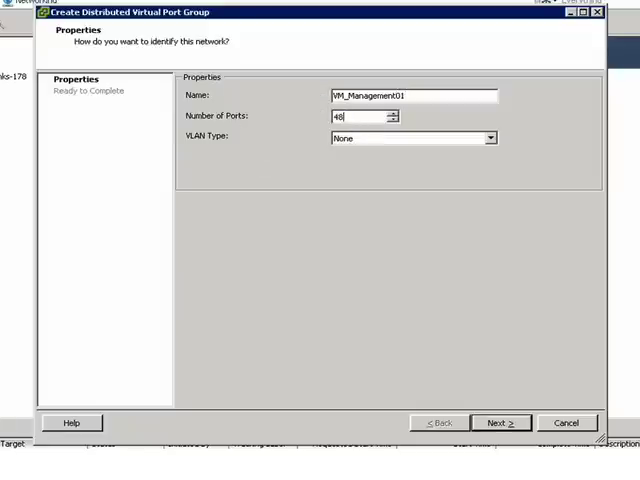
click(489, 138)
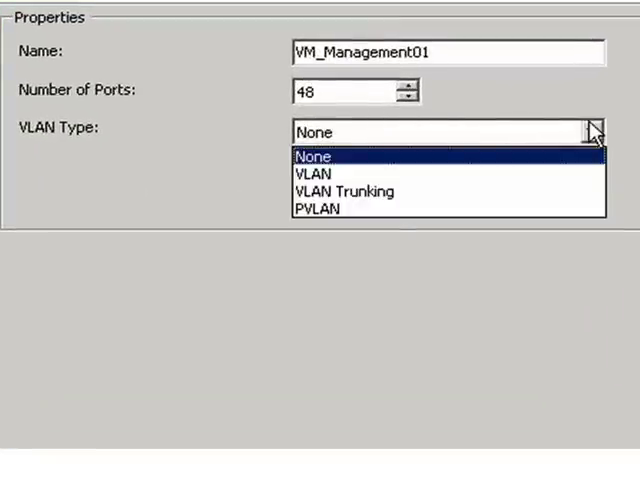
click(313, 157)
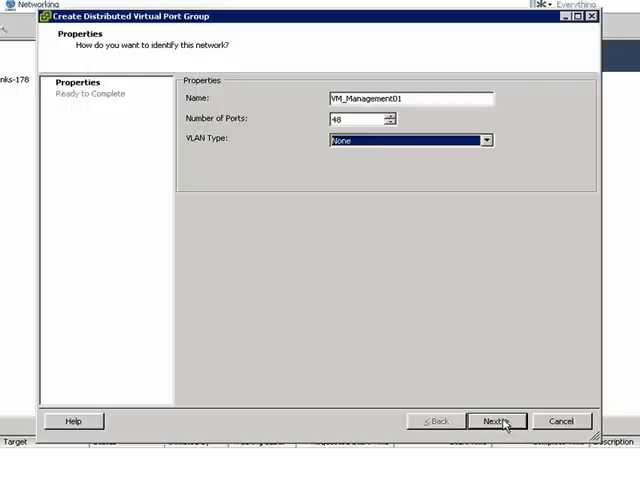
click(495, 421)
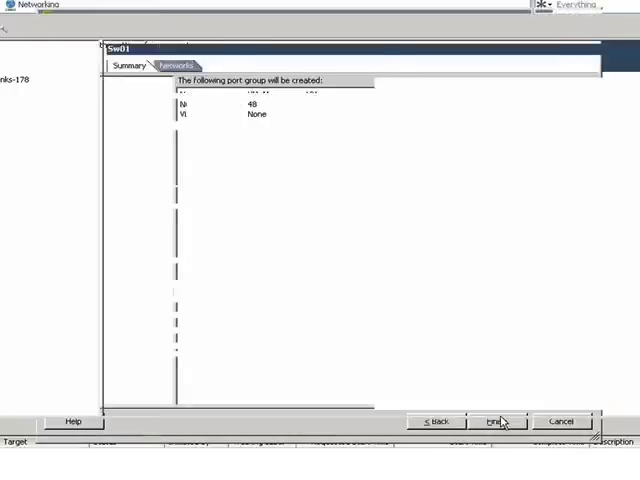
click(494, 421)
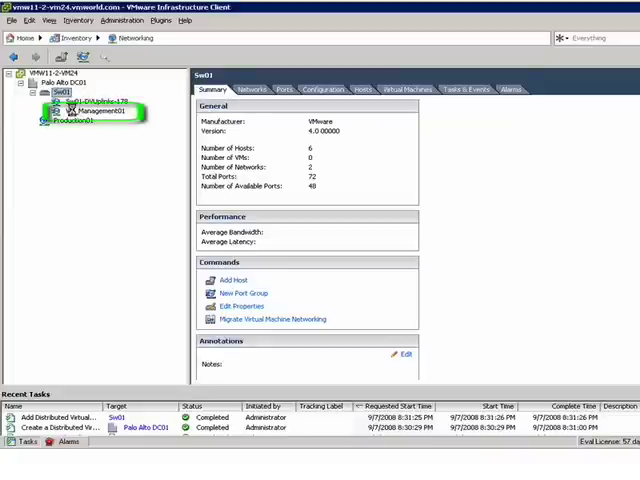
Step: View VM_Management01's summary, then bring up Sw01's action menu
click(93, 110)
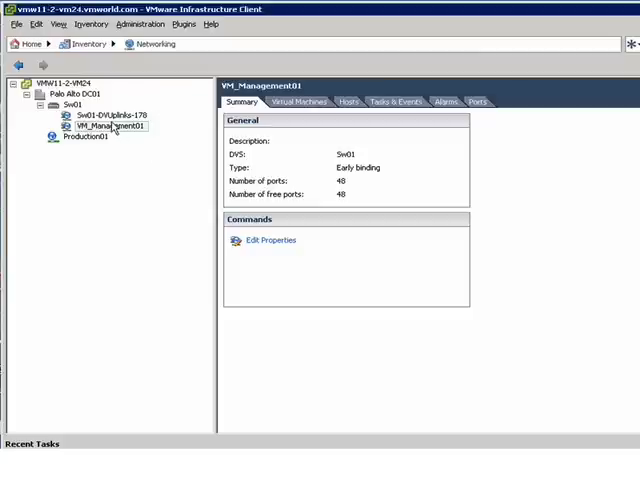
right_click(105, 126)
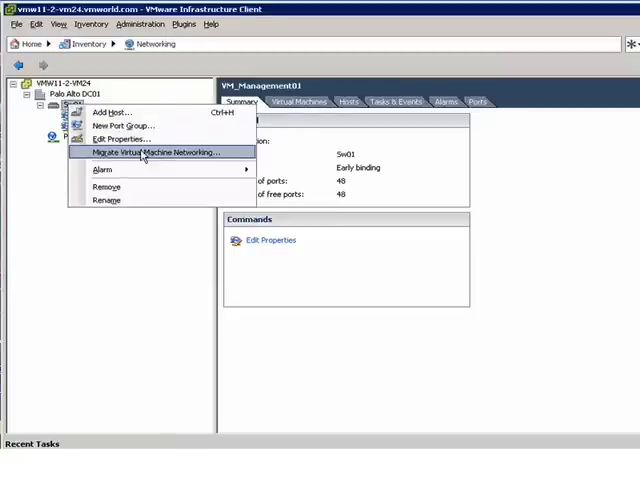
Step: Migrate VM networking from source Production01 to destination VM_Management01
click(155, 152)
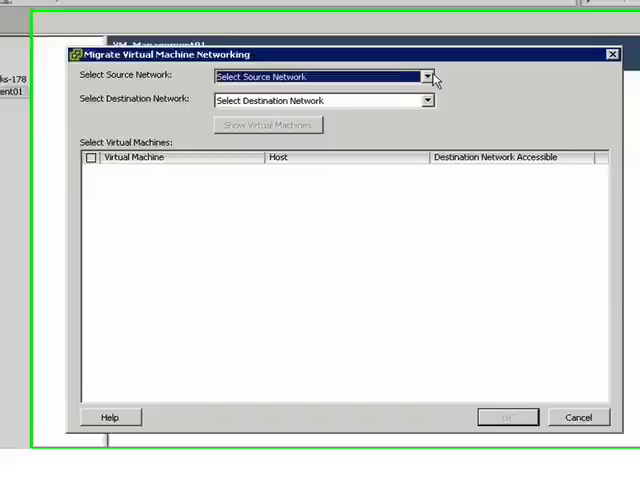
click(425, 75)
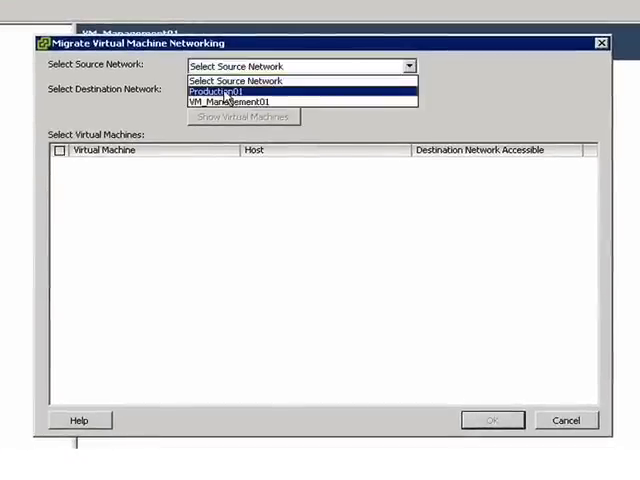
click(220, 90)
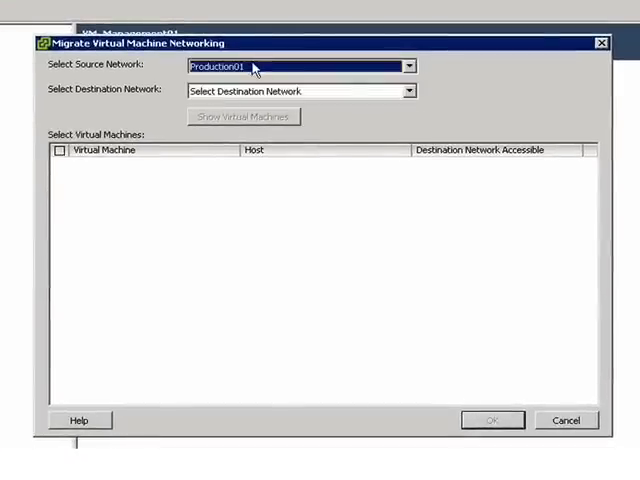
click(406, 91)
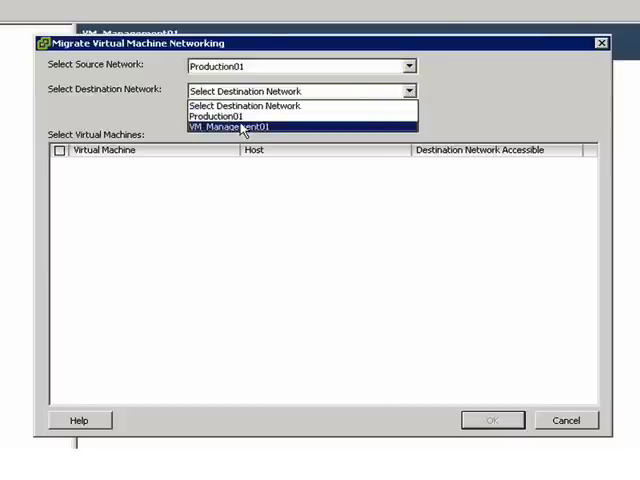
click(245, 127)
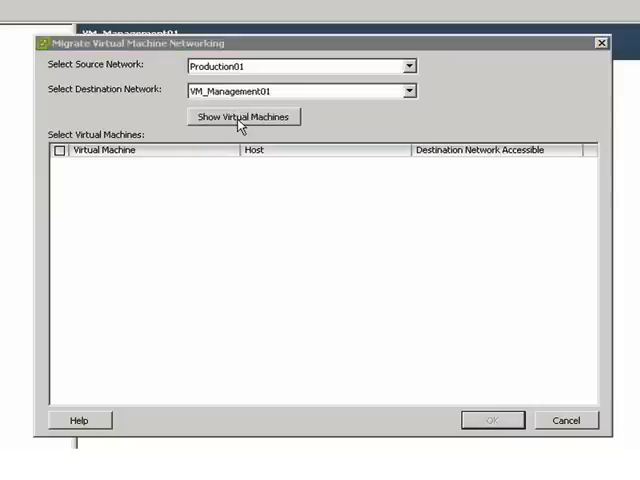
Step: Select the seven Production01 VMs, Linux_VM22 through W2K3_VM23B2, for migration
click(243, 116)
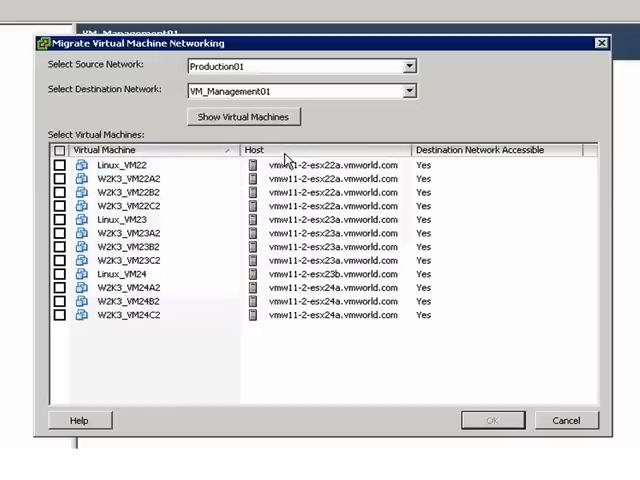
click(255, 150)
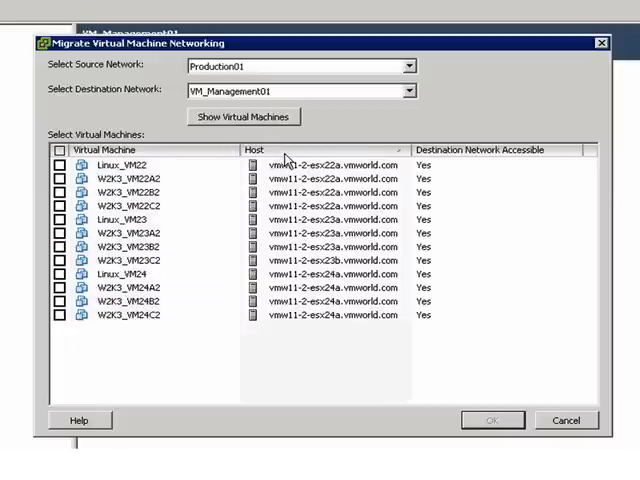
click(55, 165)
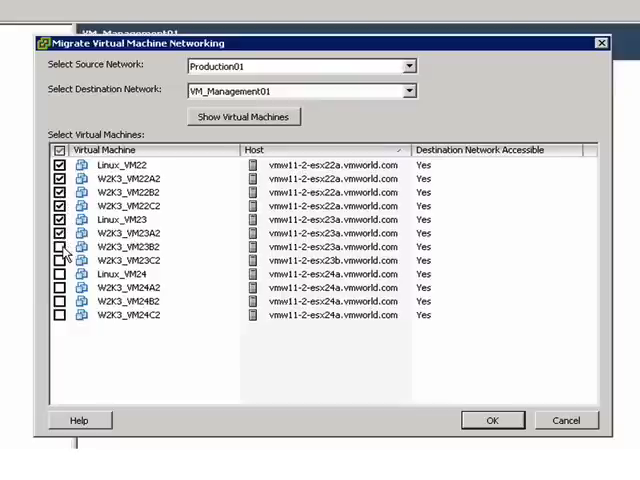
click(55, 247)
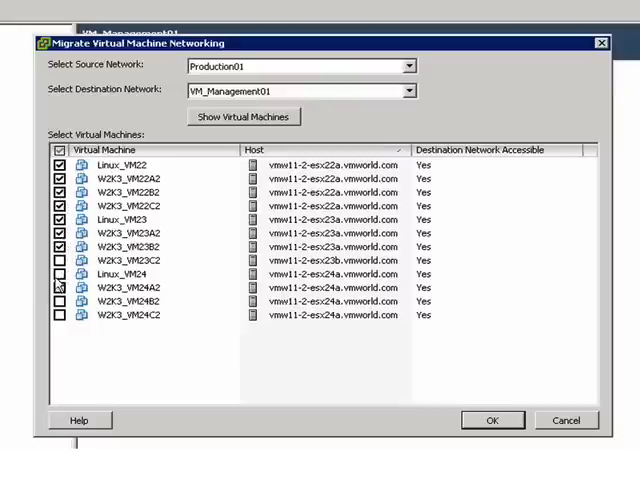
click(57, 273)
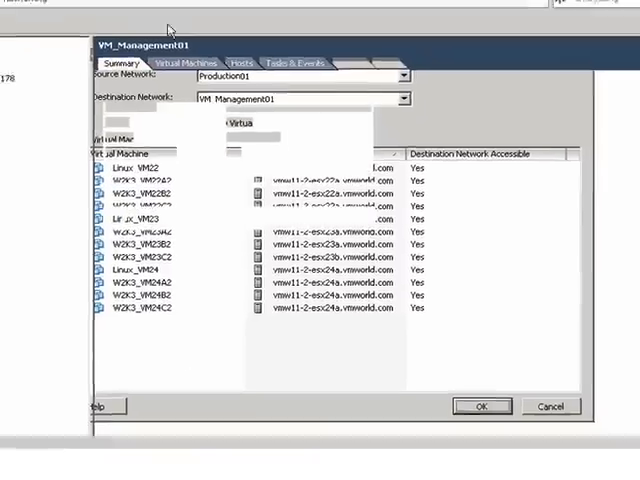
Step: Go Home and open the Hosts and Clusters inventory for Palo Alto DC01
click(481, 405)
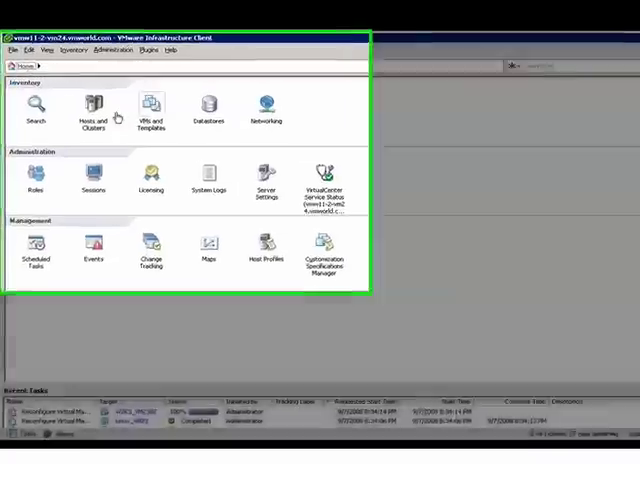
click(94, 110)
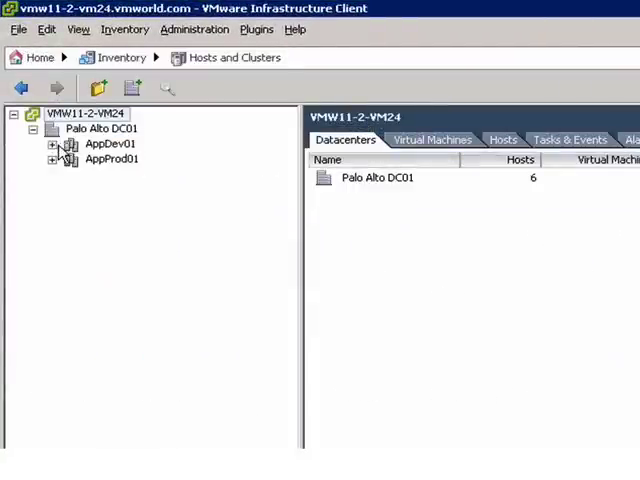
Step: List virtual machines sorted by name and open Linux_VM22's summary
click(51, 144)
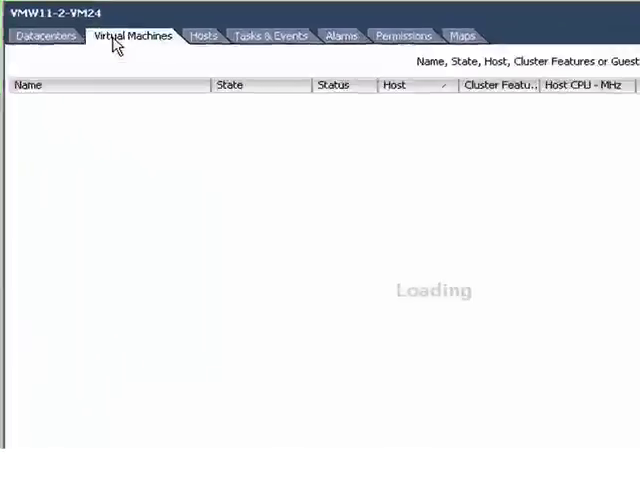
click(132, 35)
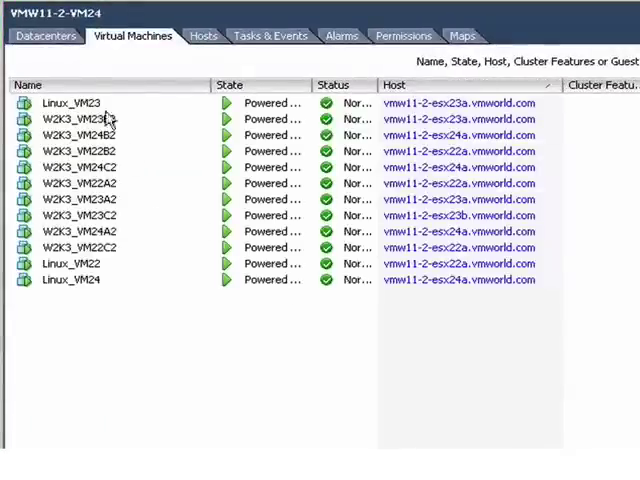
click(30, 85)
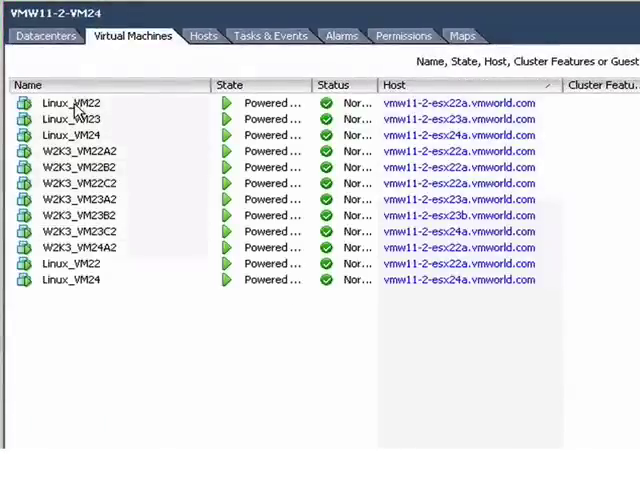
click(70, 103)
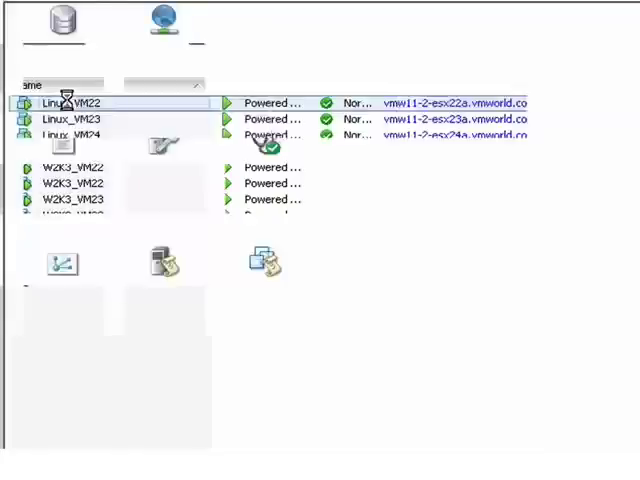
double_click(65, 103)
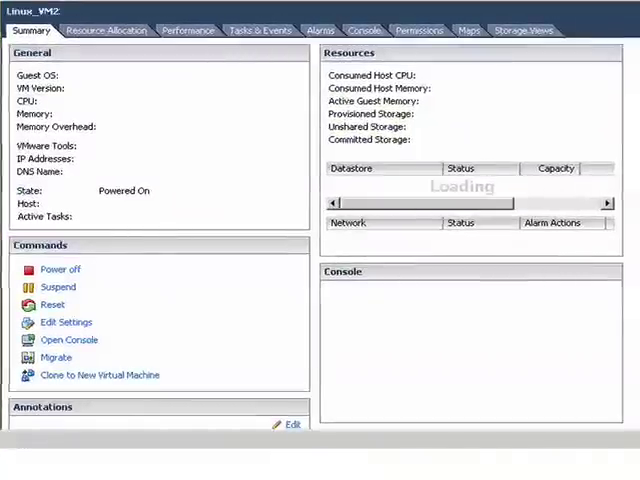